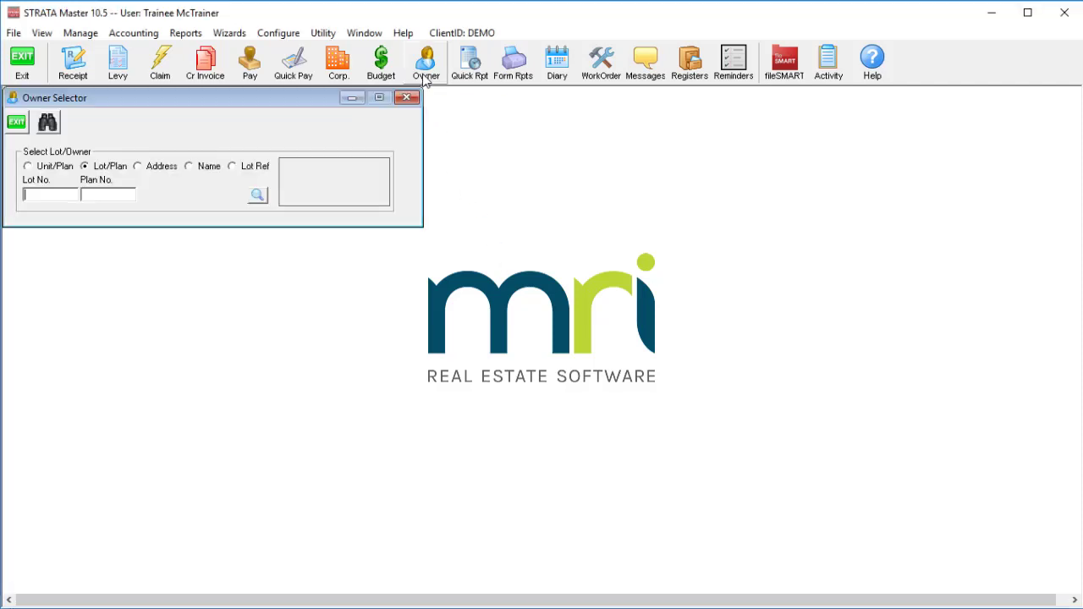
Search the Owner selector for lot 1 with plan number 222
type("222")
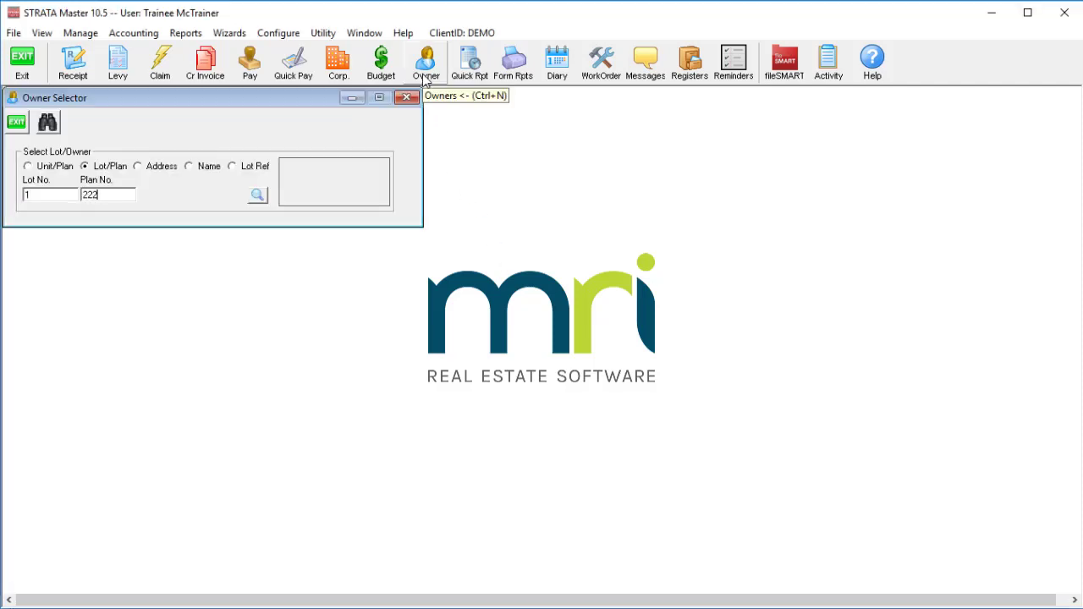
left_click(257, 195)
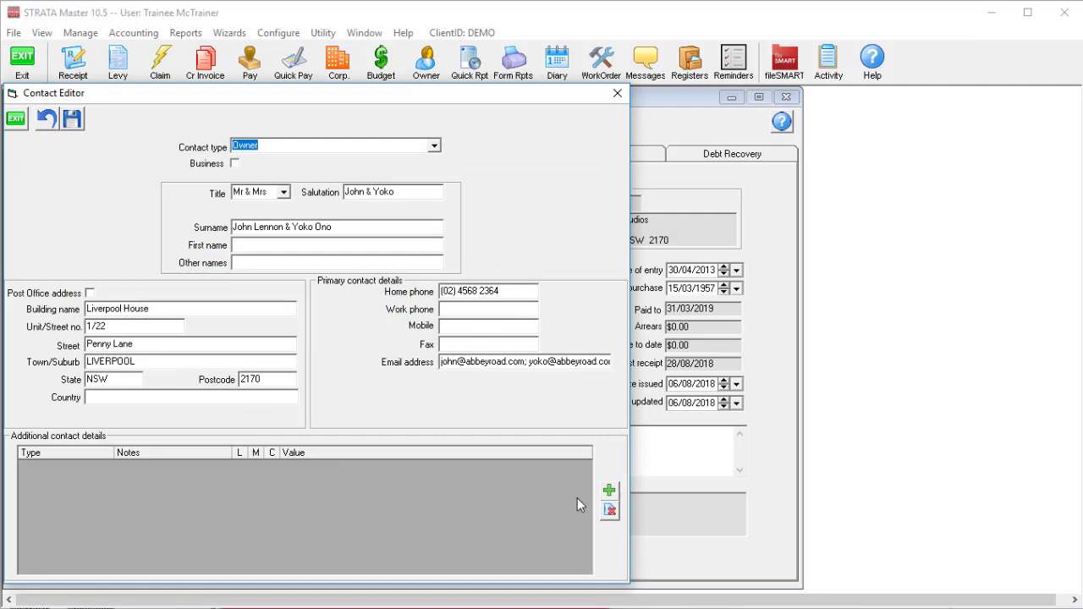
Add an Email address entry under Additional contact details noted 'Yokos EMail'
left_click(606, 490)
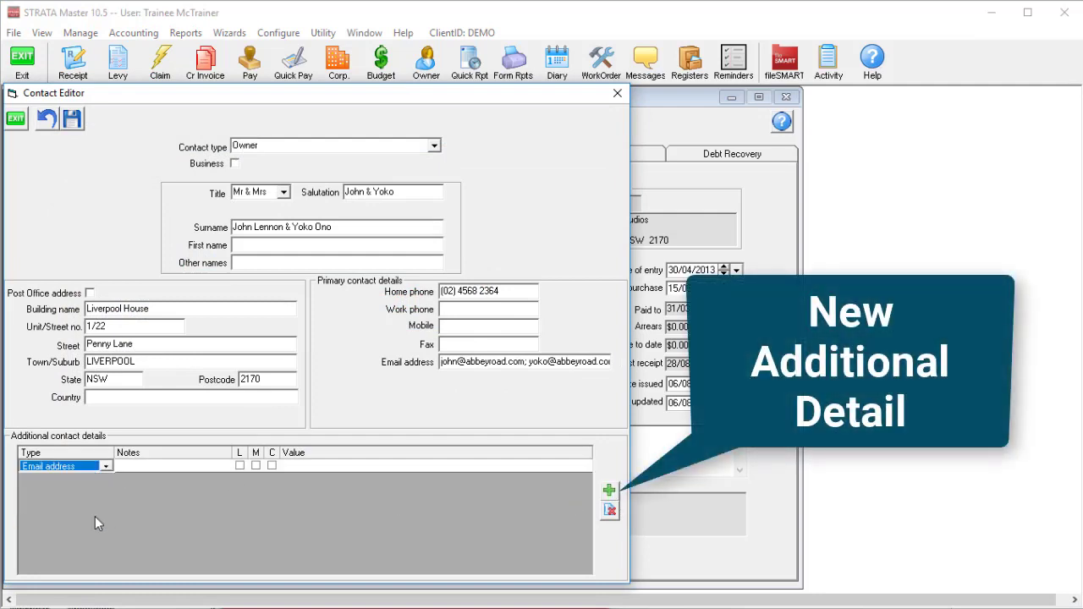
type("Yokos EMail")
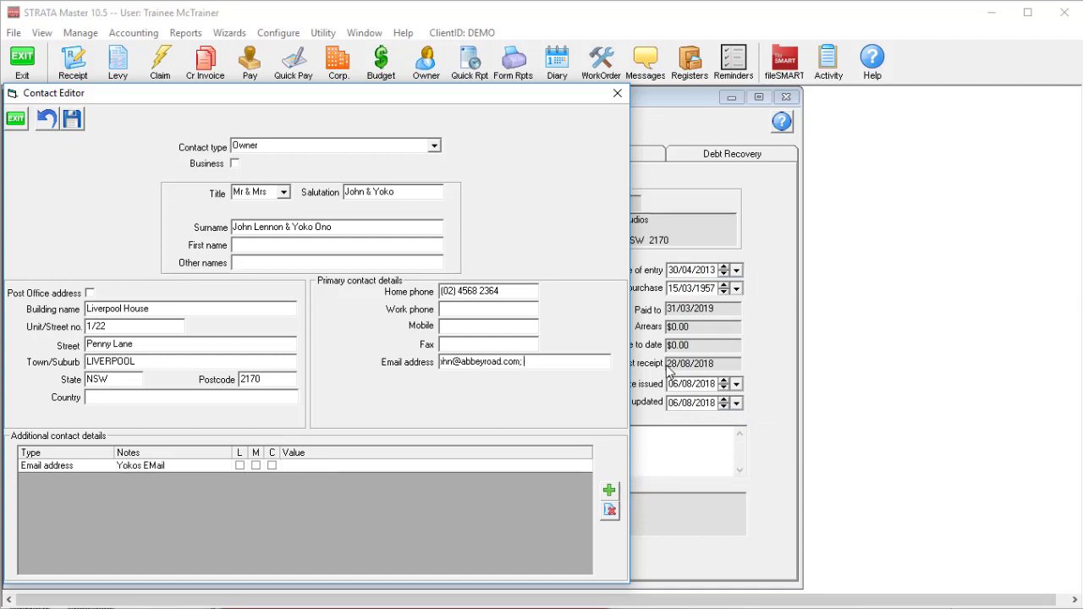
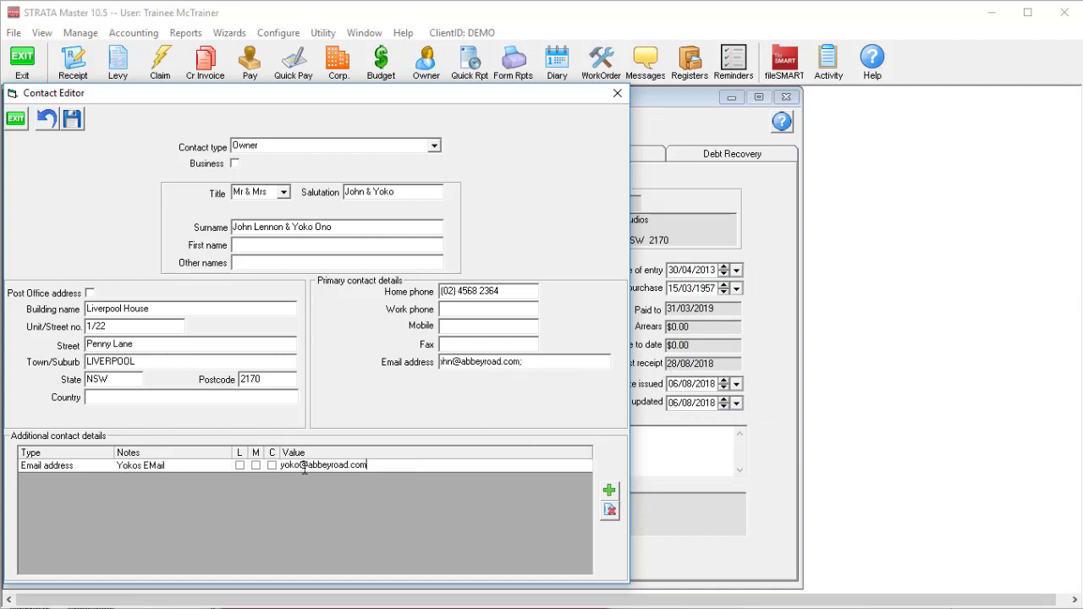
left_click(238, 465)
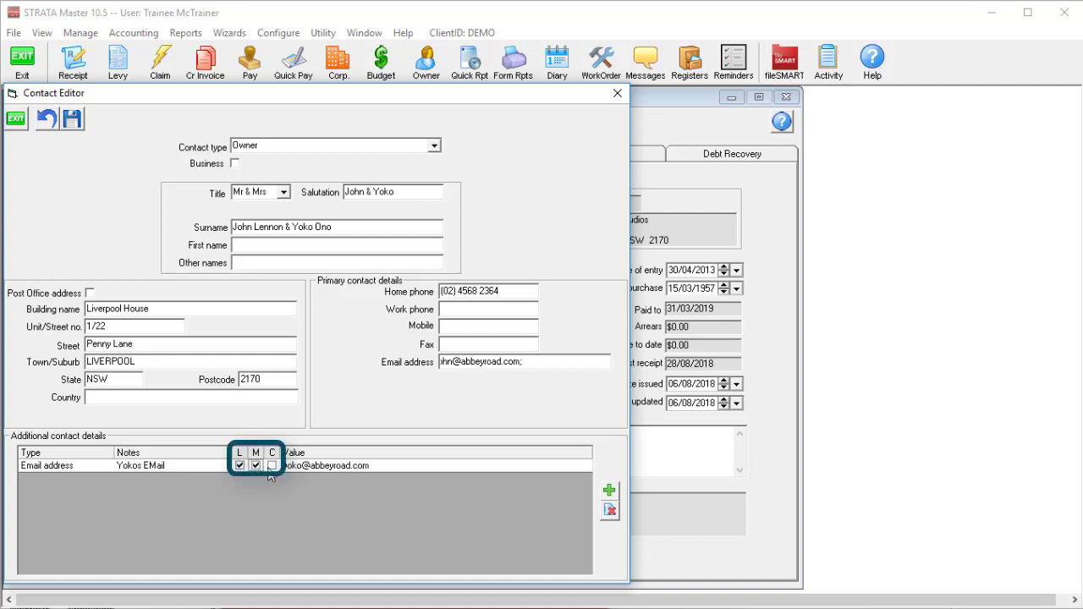
left_click(270, 465)
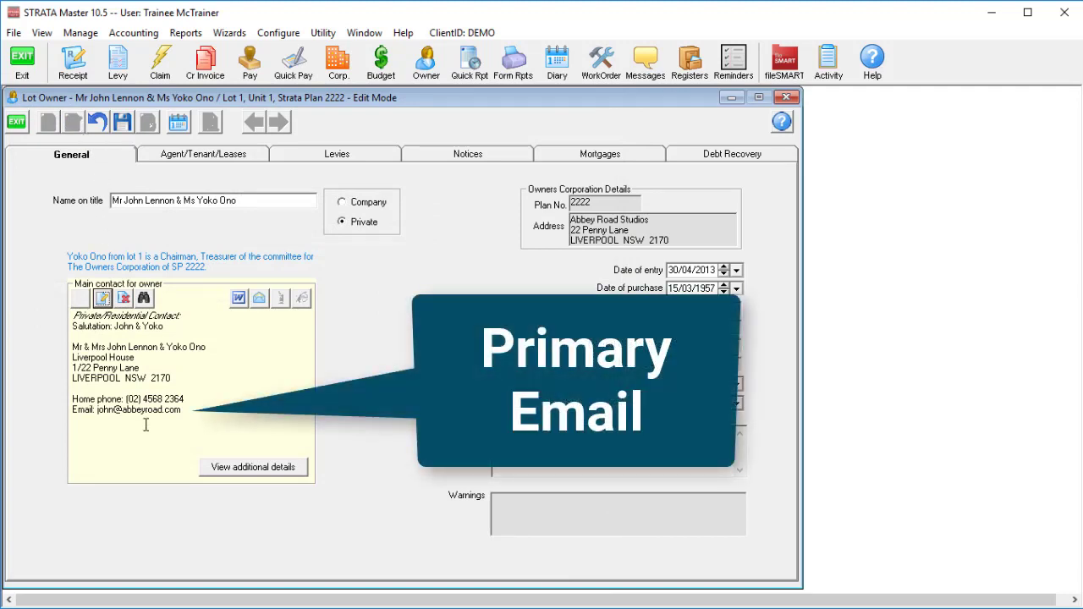
Save the Lot Owner record and close it and the Owner Selector back to the home screen
left_click(253, 467)
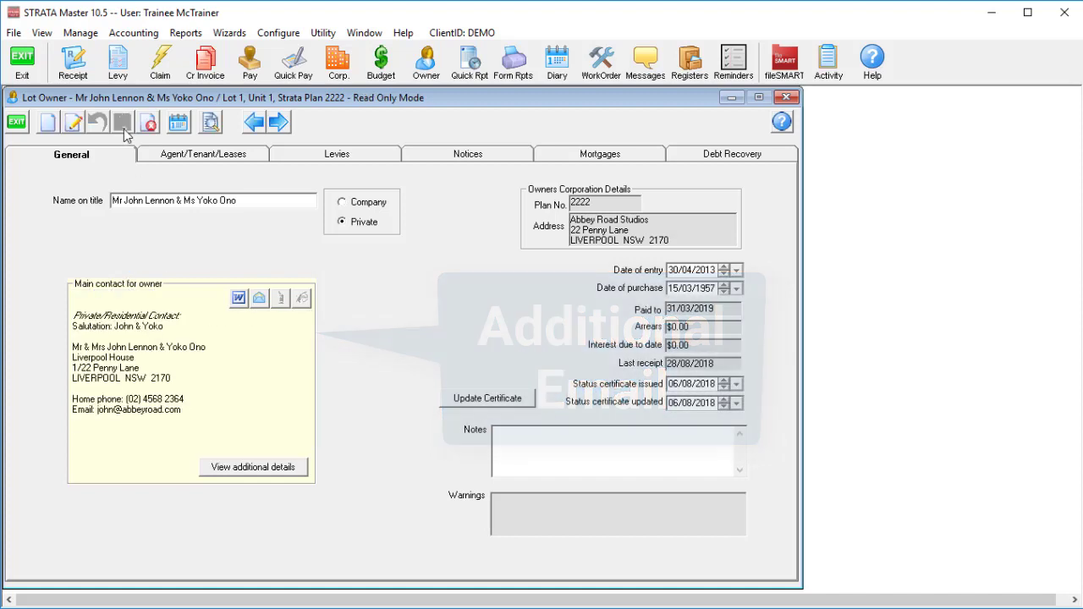
left_click(147, 122)
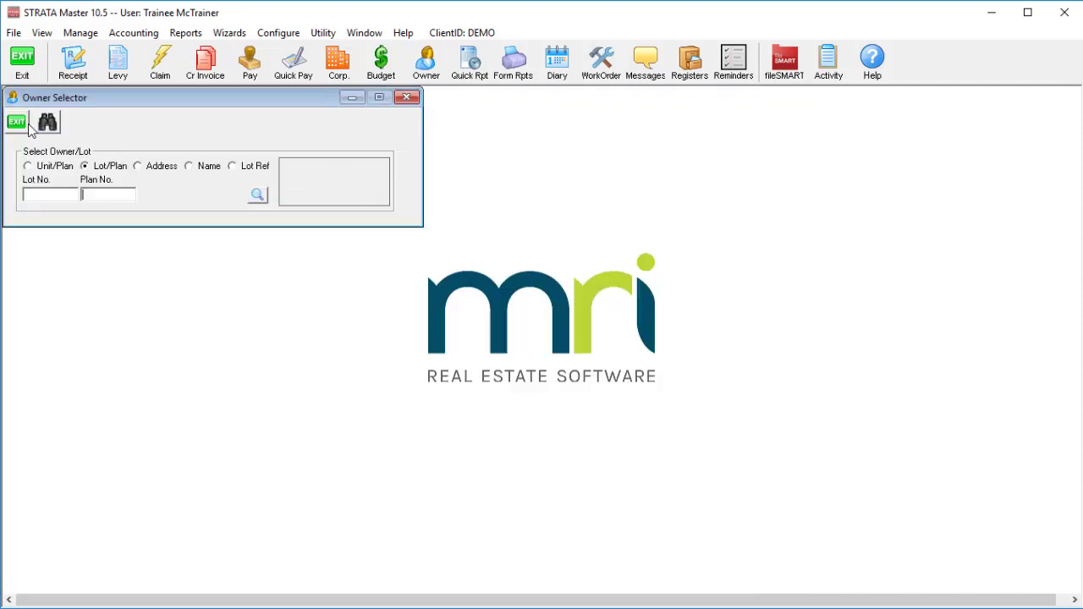
left_click(19, 122)
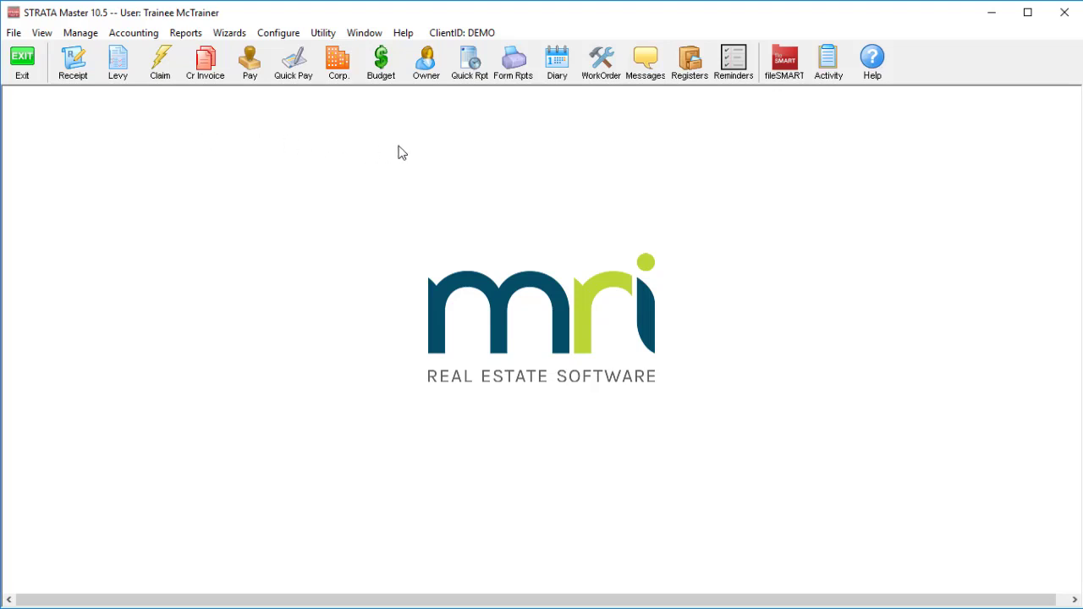
mouse_move(413, 149)
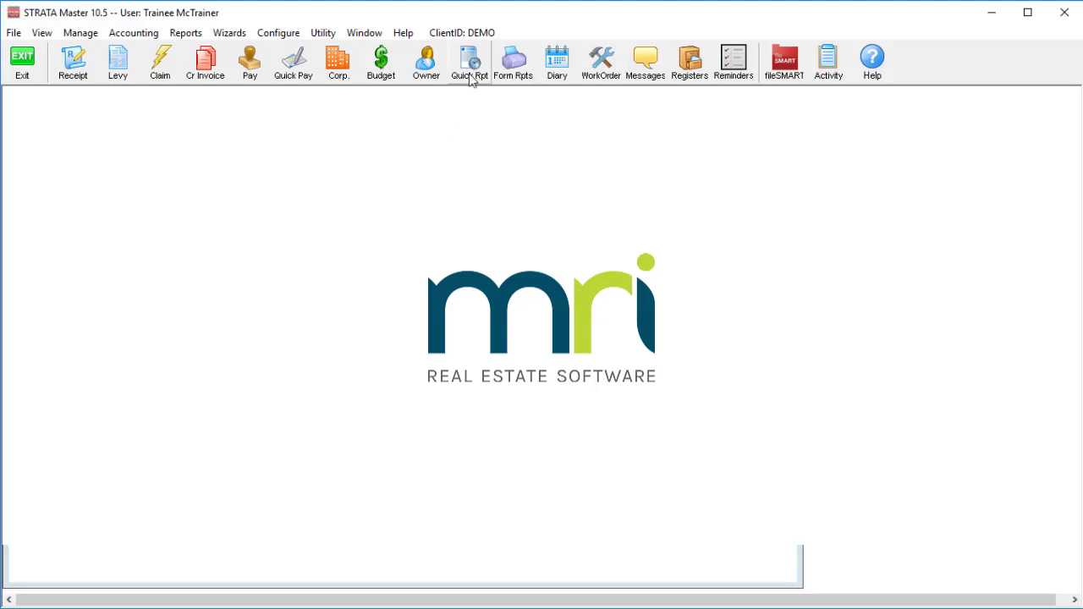
Run the Lots Quick Report with Show invalid email addresses ticked, finding 2 records, then close it
left_click(474, 61)
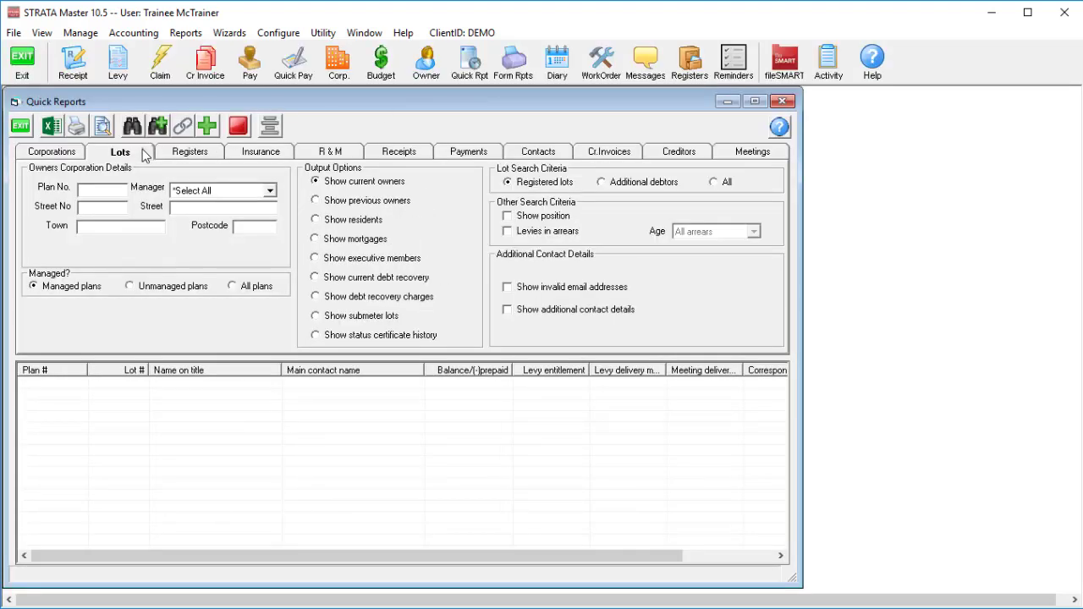
left_click(506, 288)
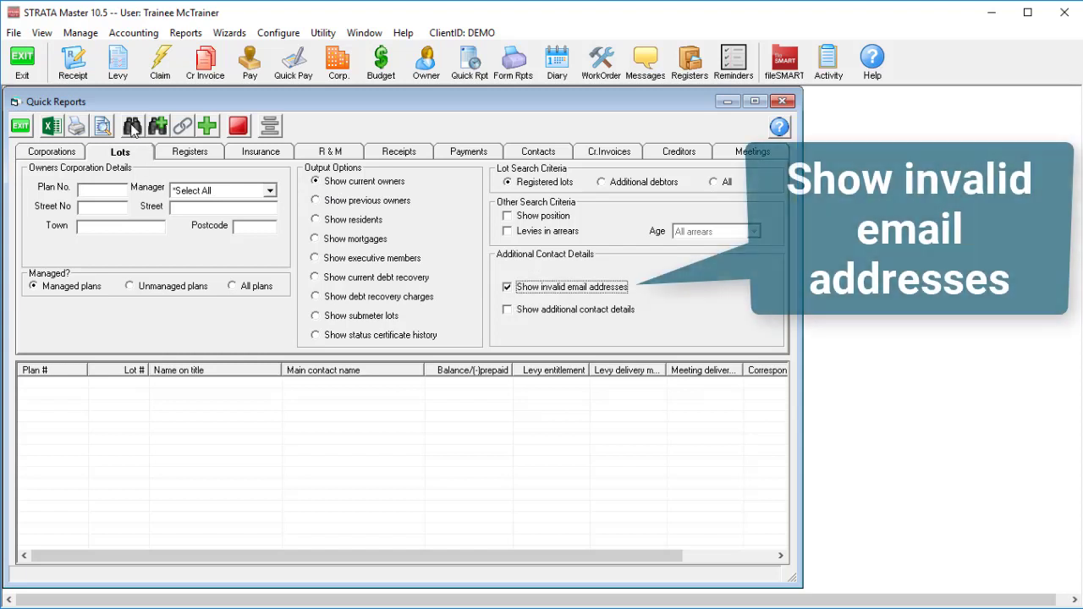
left_click(132, 126)
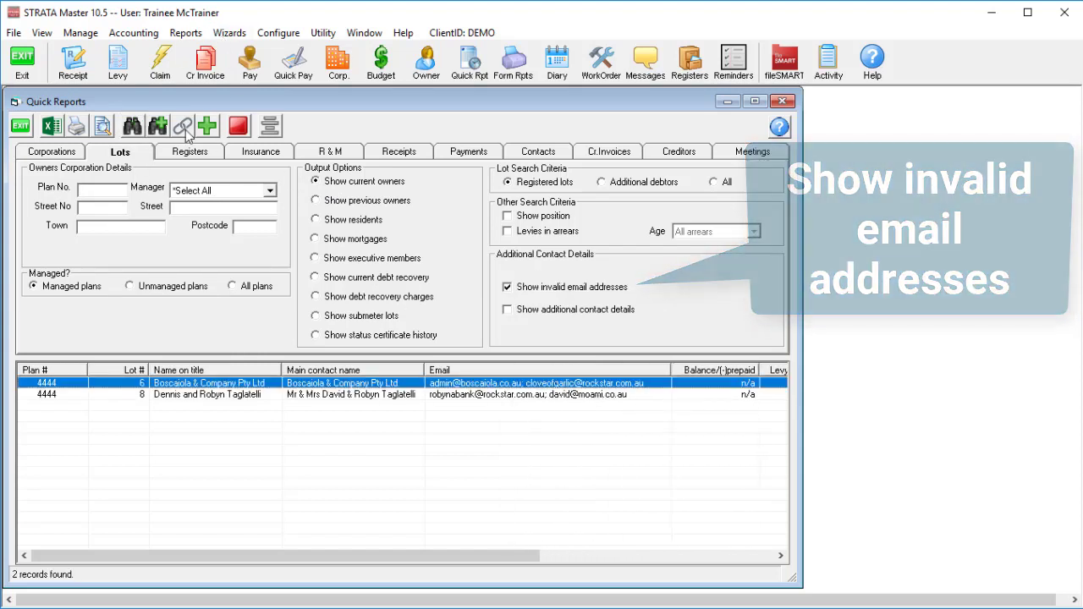
double_click(203, 383)
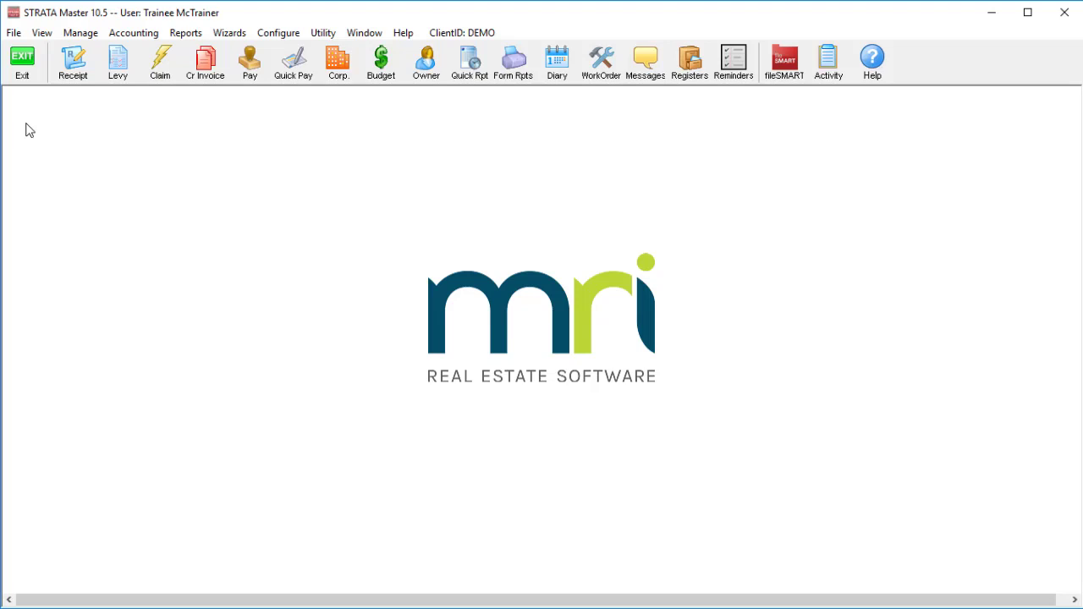
mouse_move(279, 49)
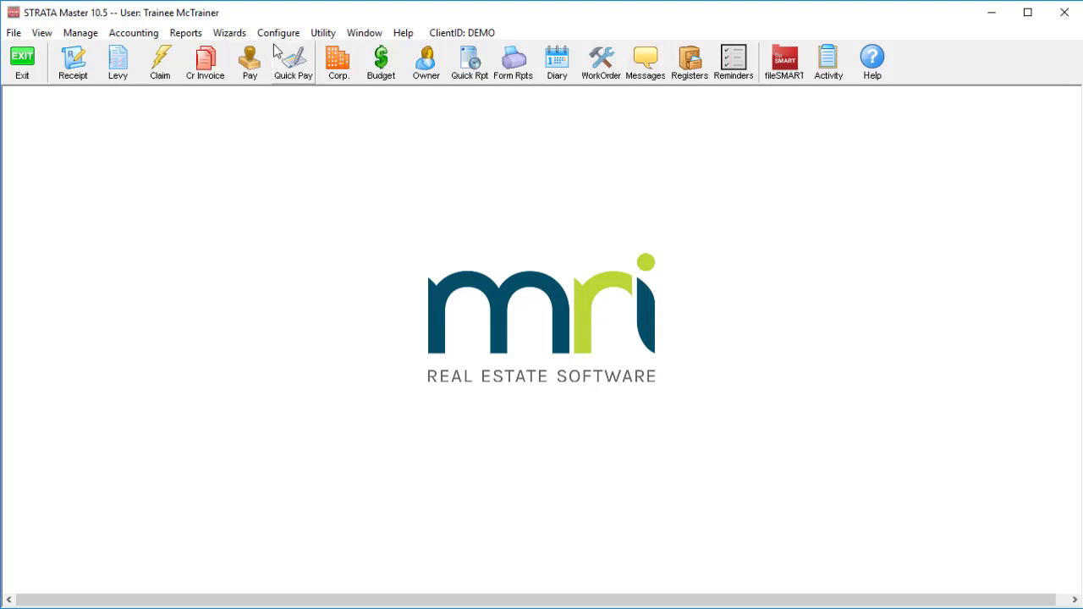
mouse_move(284, 65)
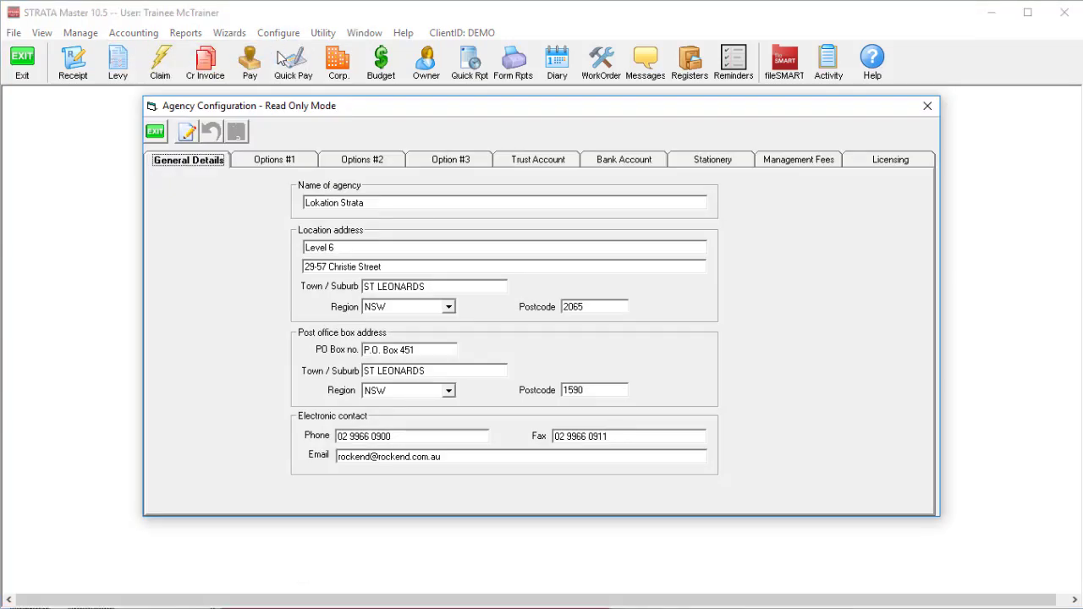
Show the Configure > Agency Option #3 tab with the include additional email addresses setting on
left_click(450, 159)
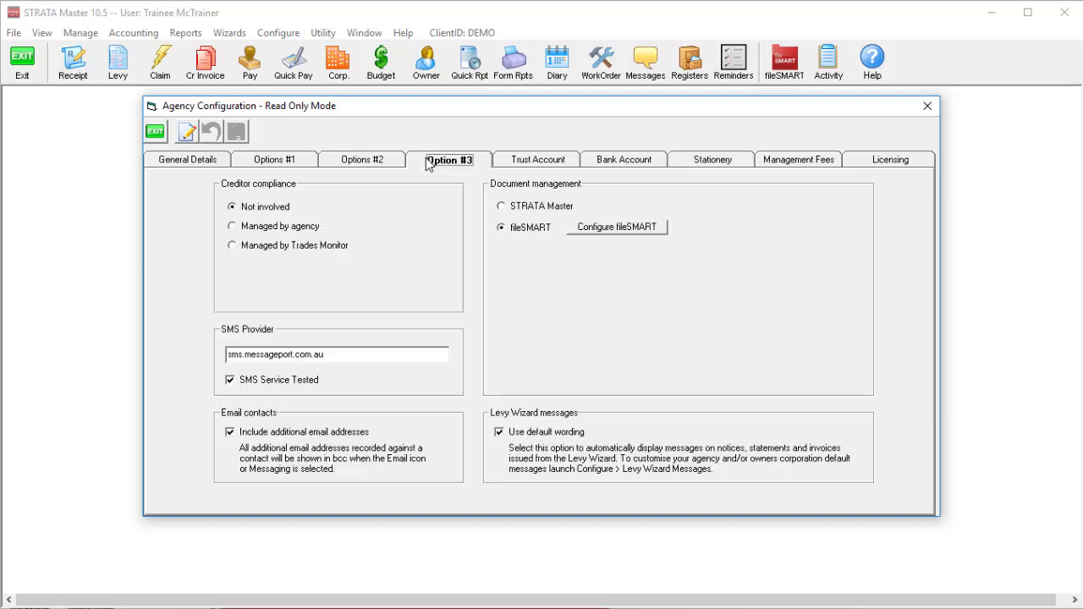